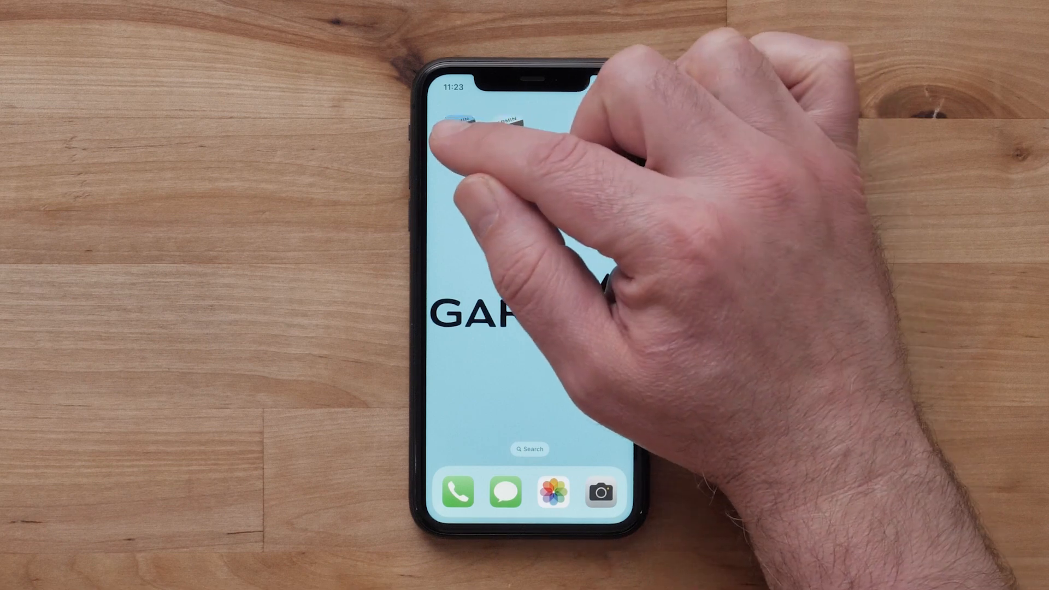
Step: Launch ActiveCaptain to the lake chart and show the chart options list
left_click(469, 123)
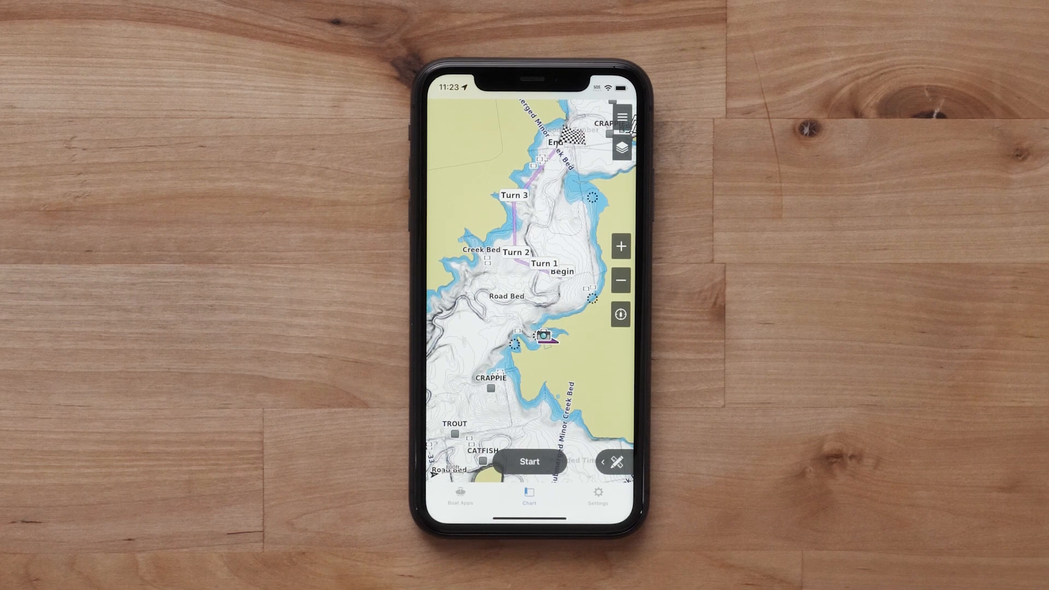
left_click(620, 117)
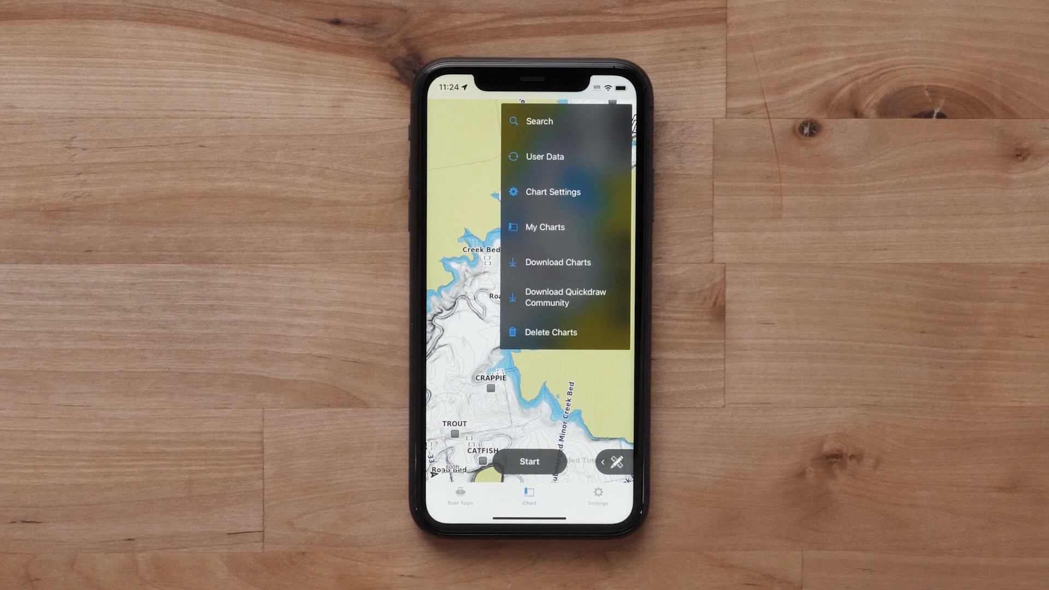
Step: Review the 8 waypoints and 4 routes in User Data and show the delete/export/import choices
left_click(544, 156)
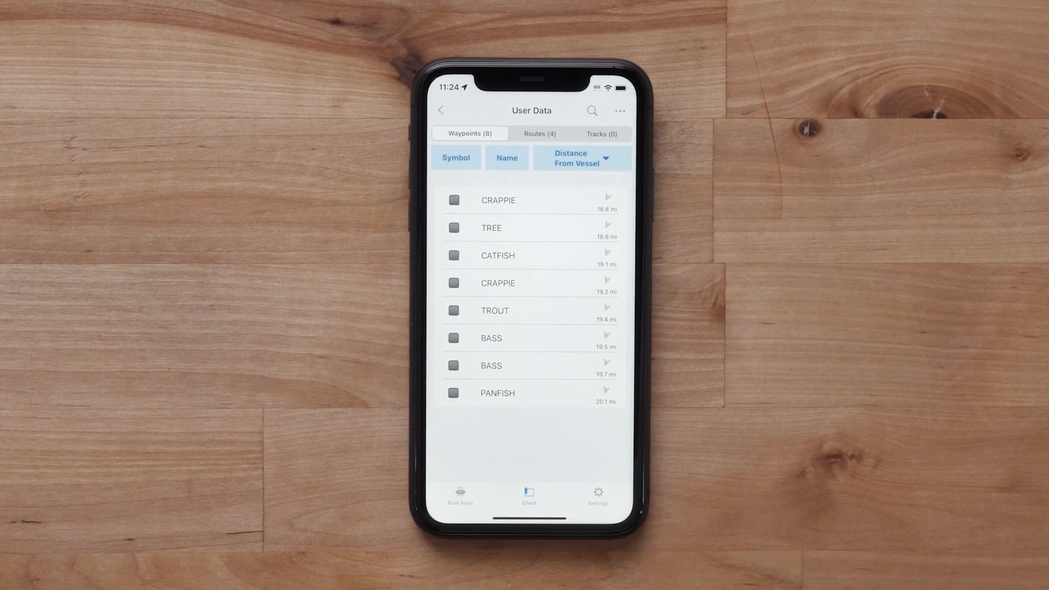
mouse_move(589, 214)
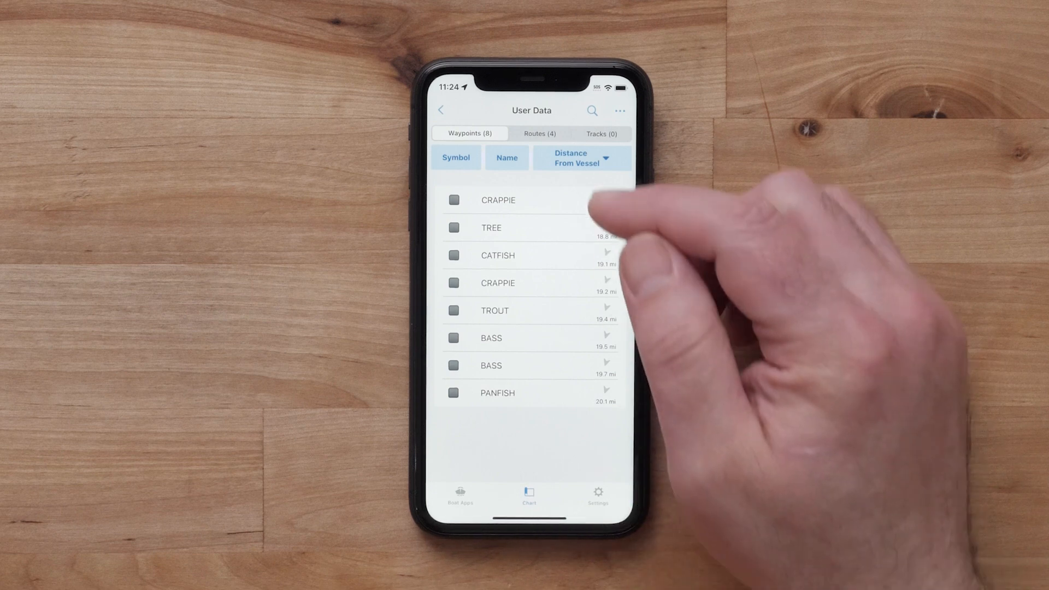
left_click(539, 133)
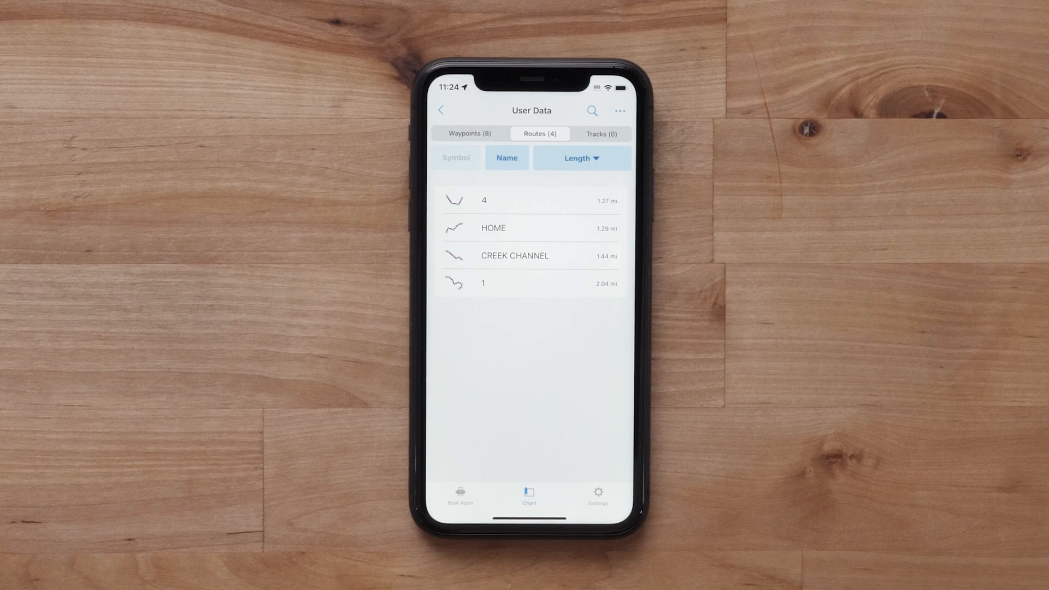
left_click(468, 133)
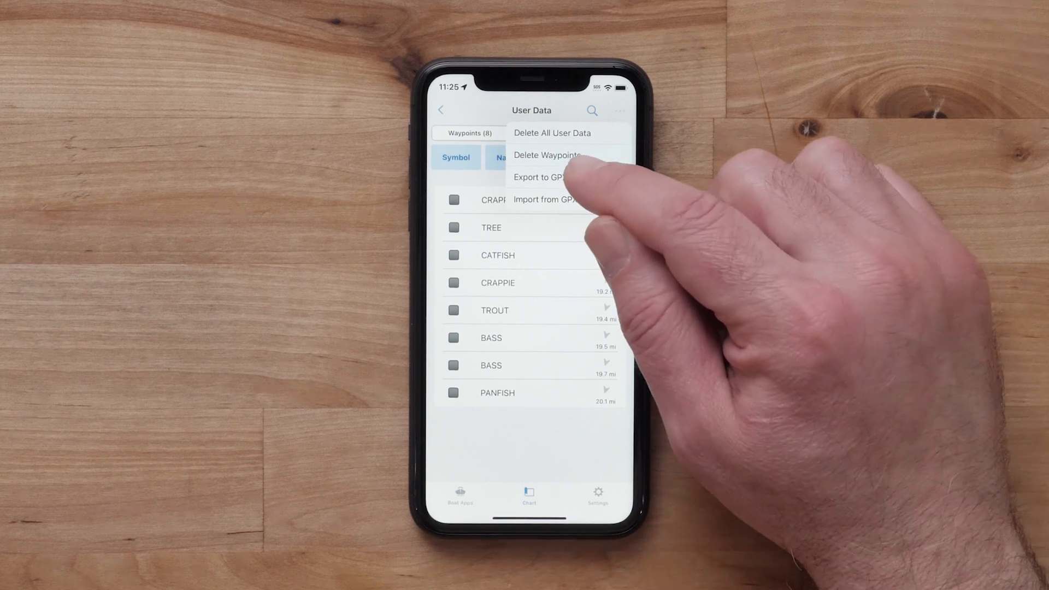
Step: Export the user data as a garmin_export GPX and choose Save to Files
left_click(543, 177)
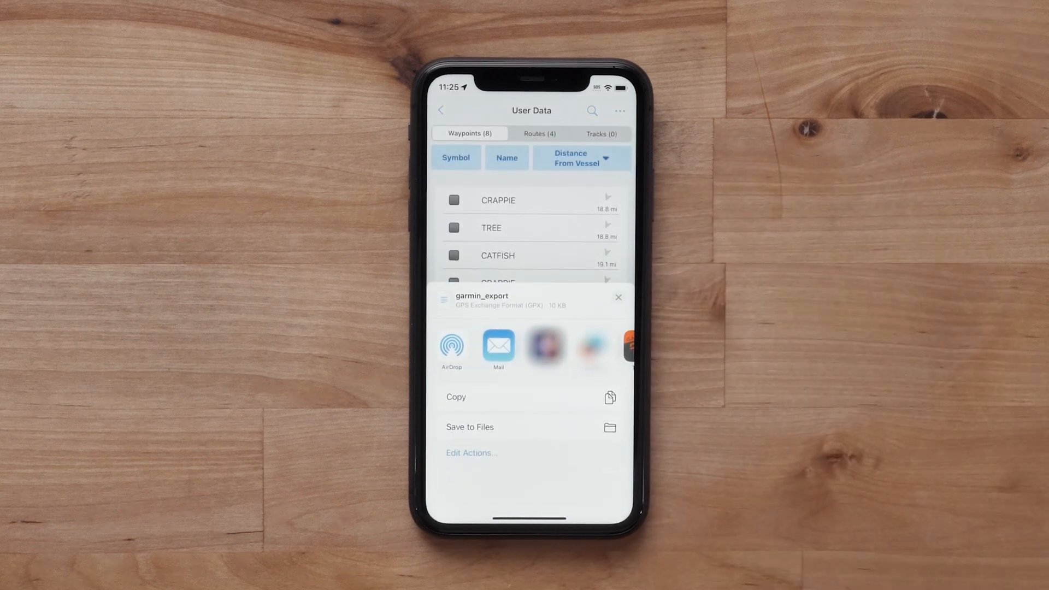
left_click(498, 346)
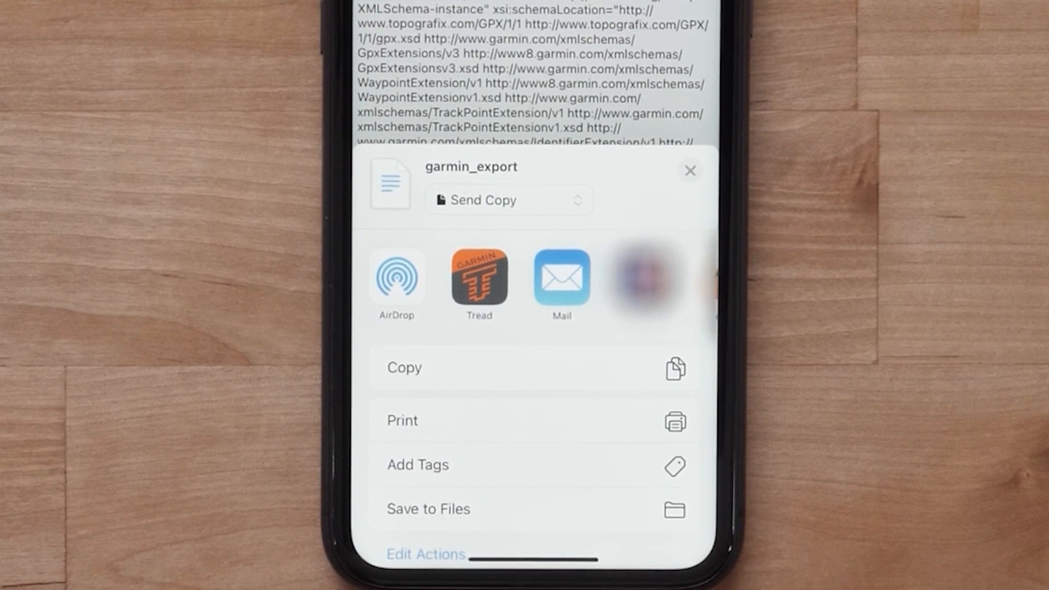
Step: Share garmin_export from Files into ActiveCaptain and view the Kansas City chart with the Begin marker
scroll("left", 3)
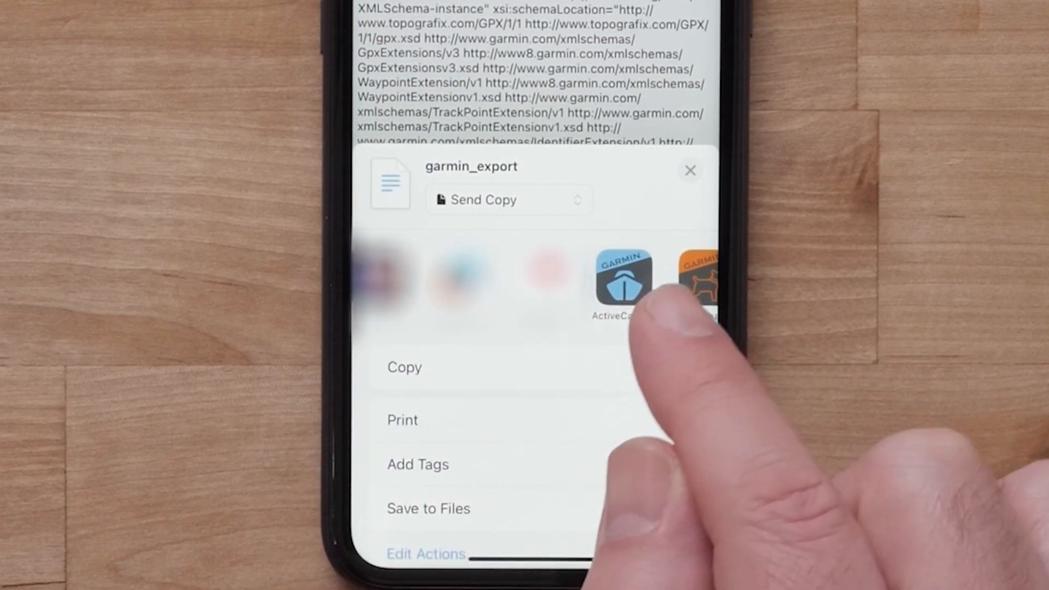
scroll("left", 3)
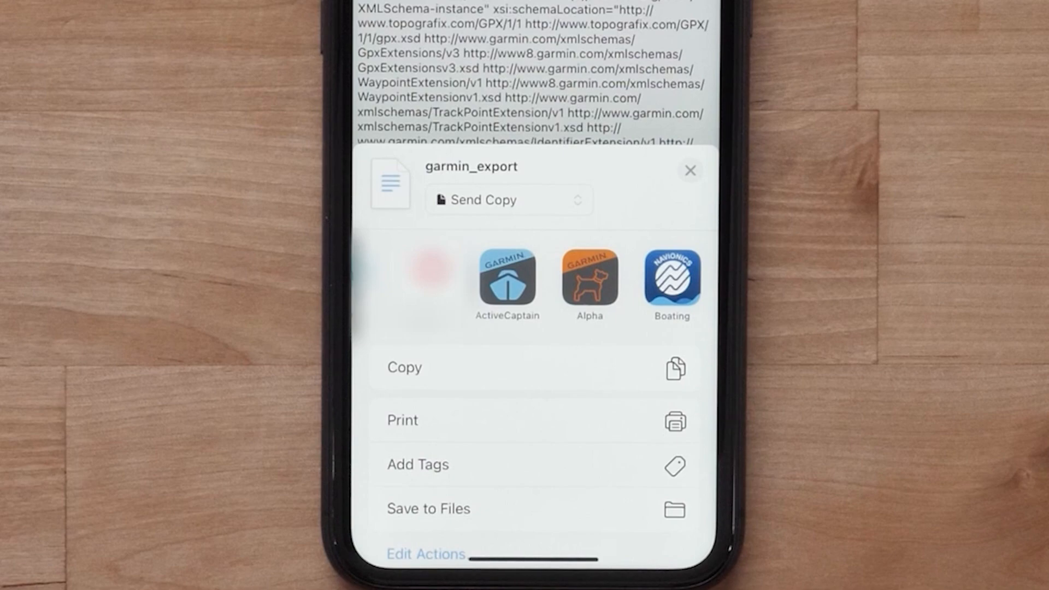
left_click(506, 278)
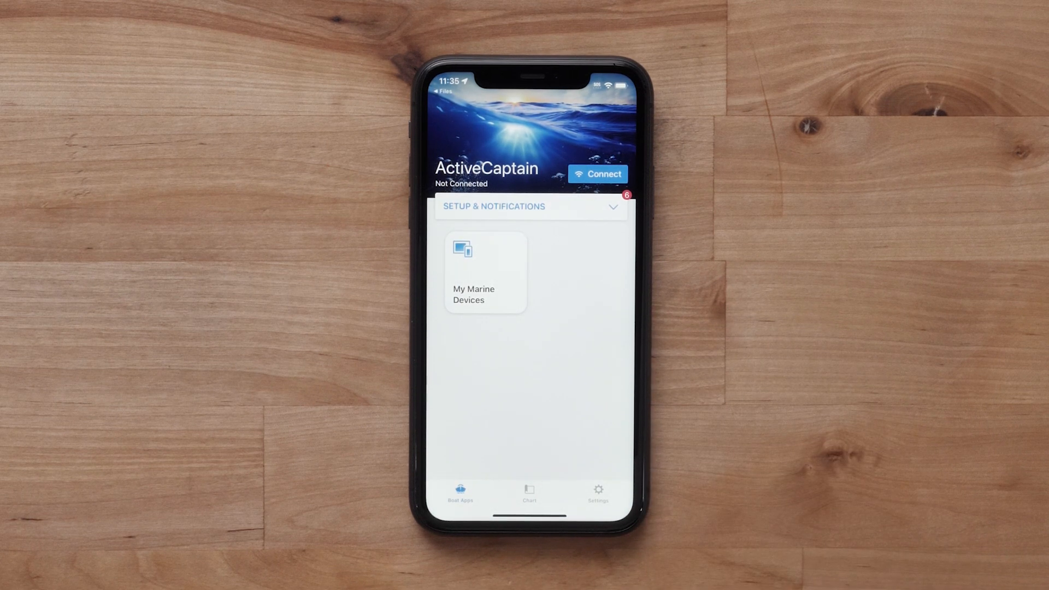
left_click(529, 494)
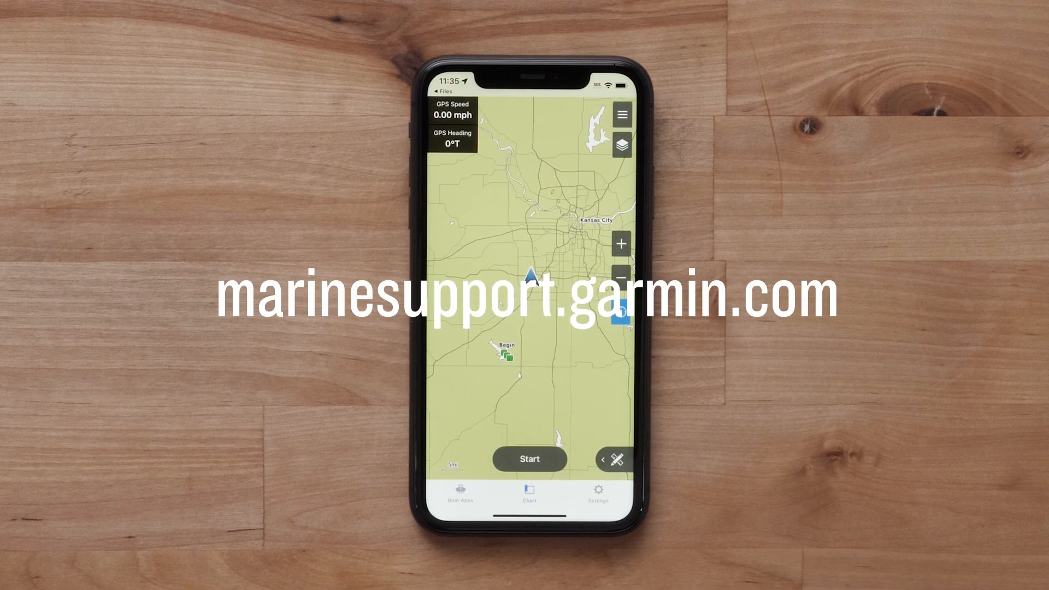